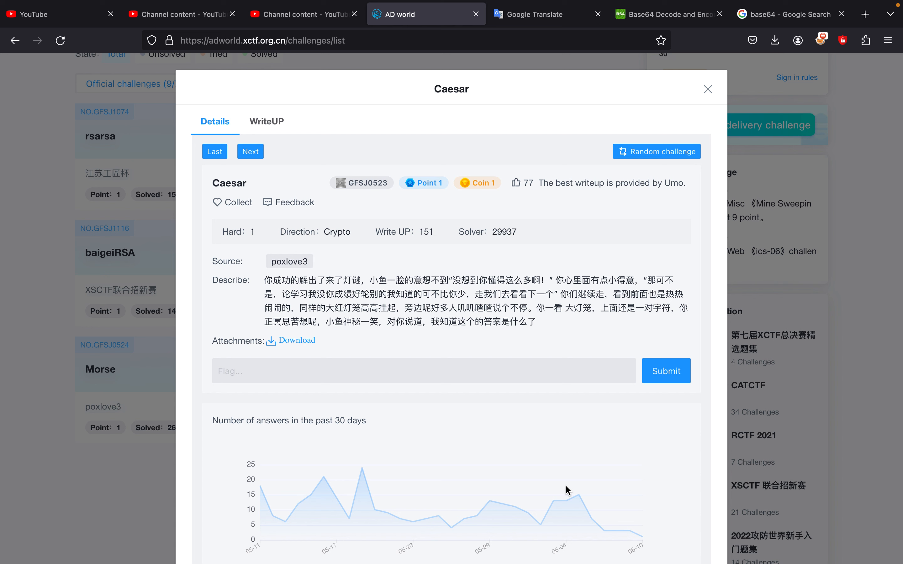
Select and copy the Caesar challenge's Chinese description text.
left_click_drag(264, 280, 539, 321)
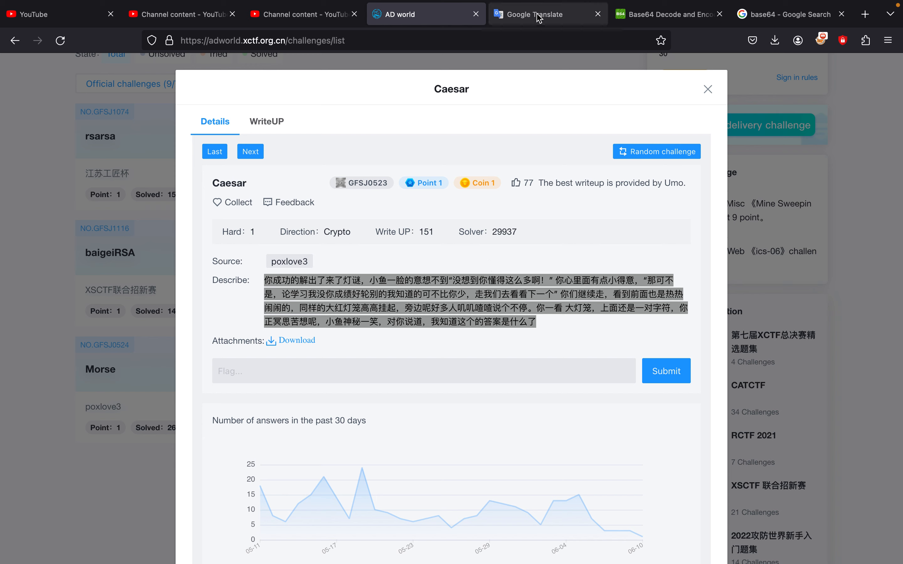
Paste the Chinese riddle into Google Translate's source box and read the English result.
left_click(547, 13)
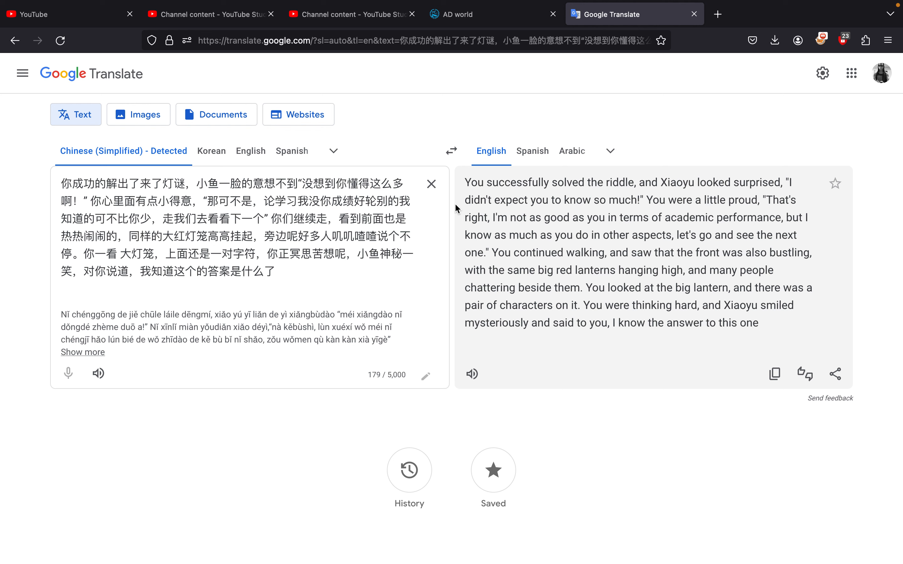
left_click(61, 289)
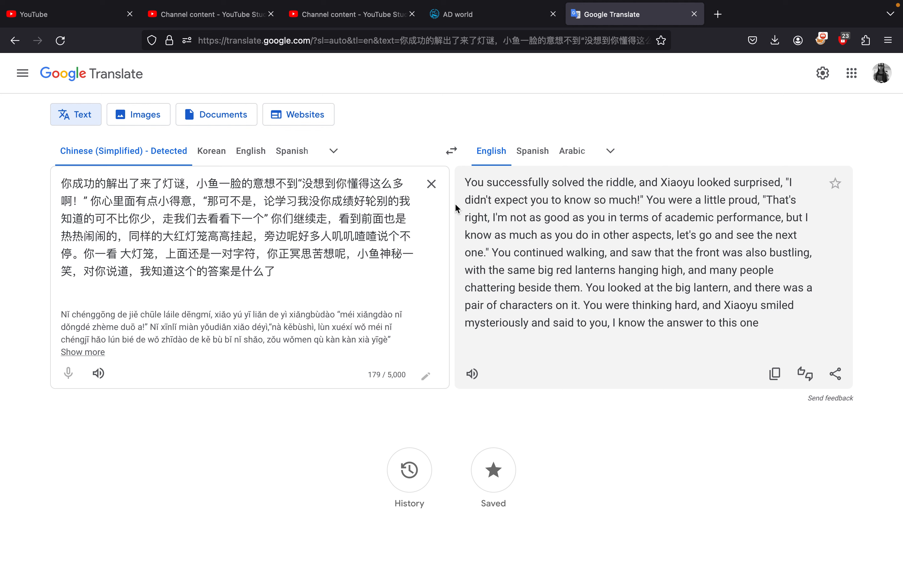
left_click(61, 289)
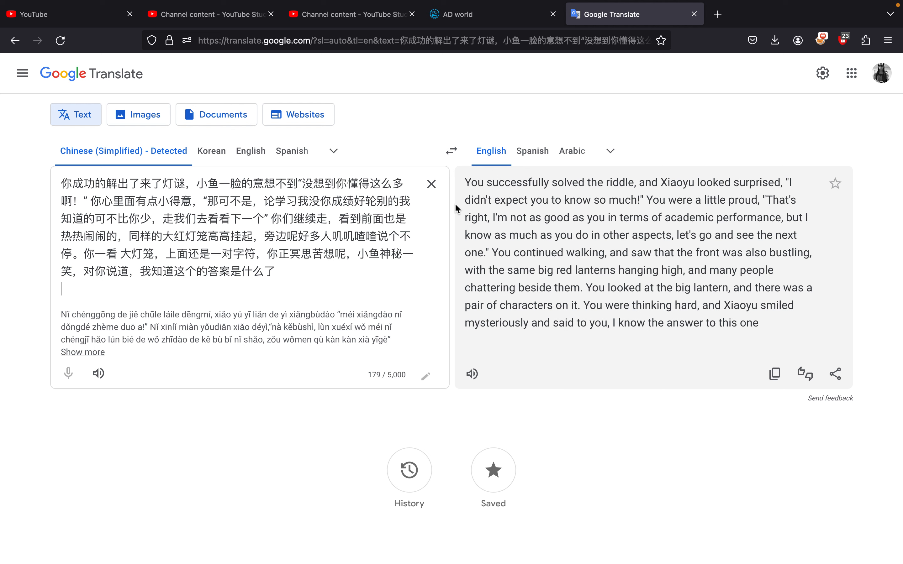
mouse_move(471, 119)
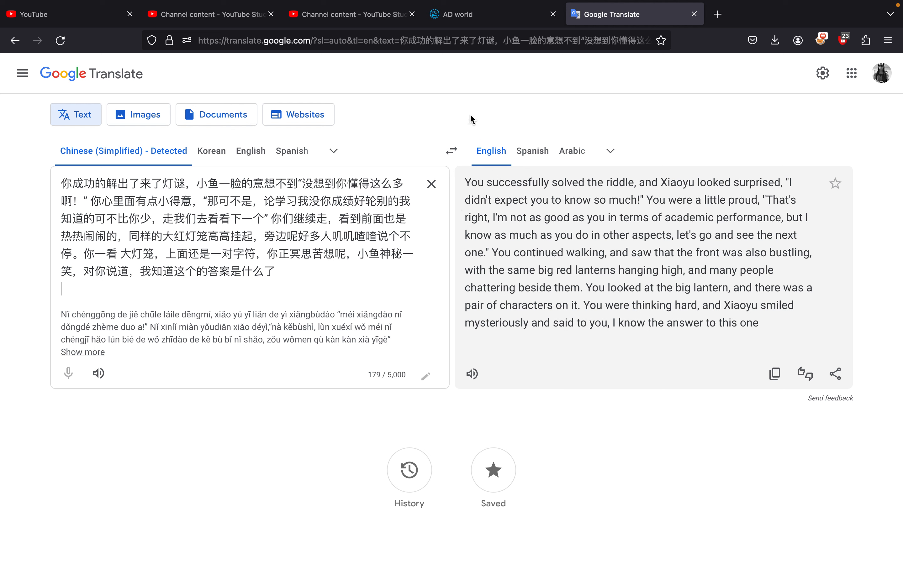
Search 'caesar cipher origin' in a new tab and read that Julius Caesar used it.
left_click(493, 14)
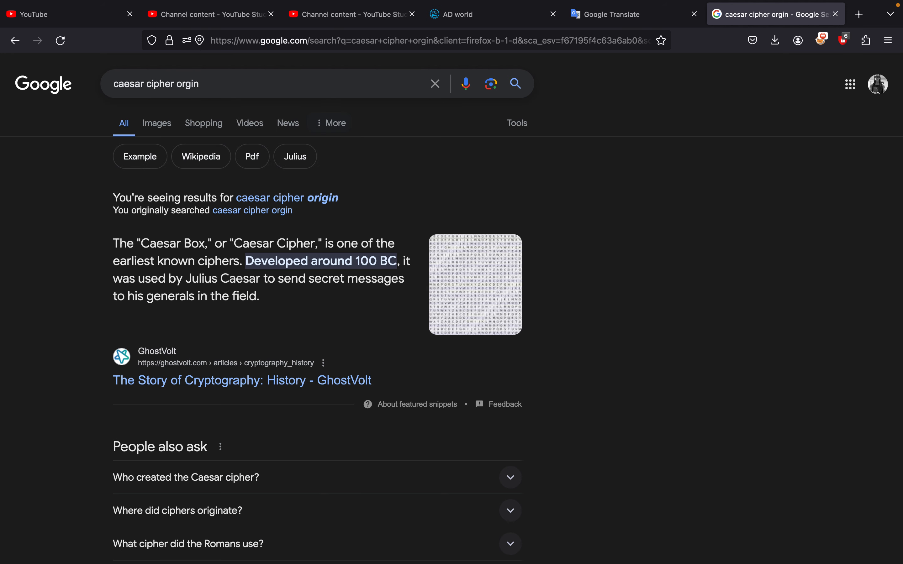
mouse_move(273, 224)
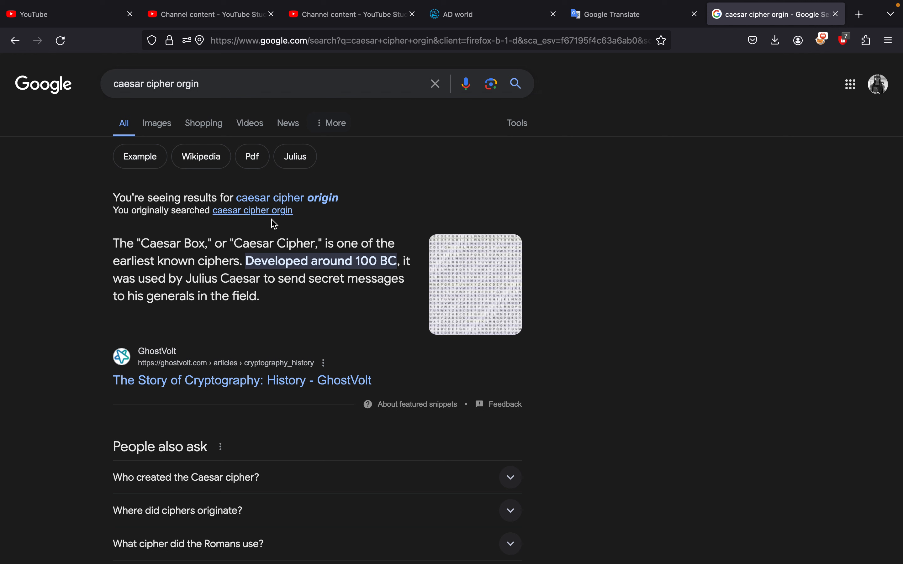
mouse_move(277, 258)
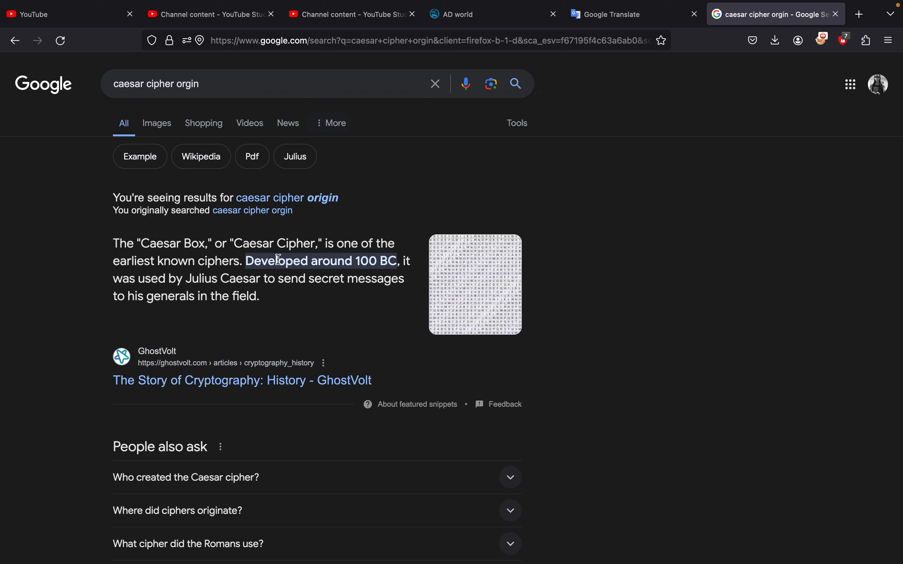
mouse_move(258, 275)
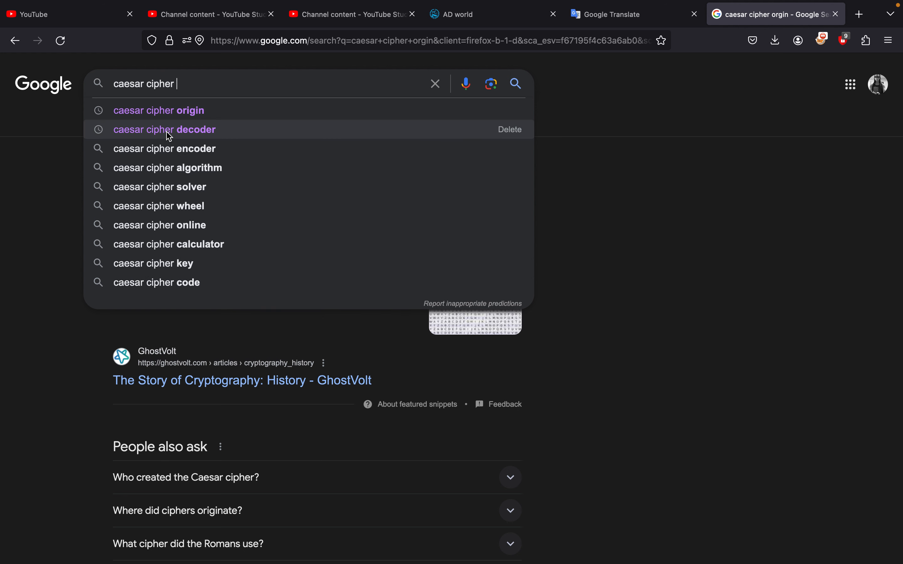
Search 'caesar cipher decoder' and open dCode's Caesar Cipher (Shift) result.
left_click(164, 130)
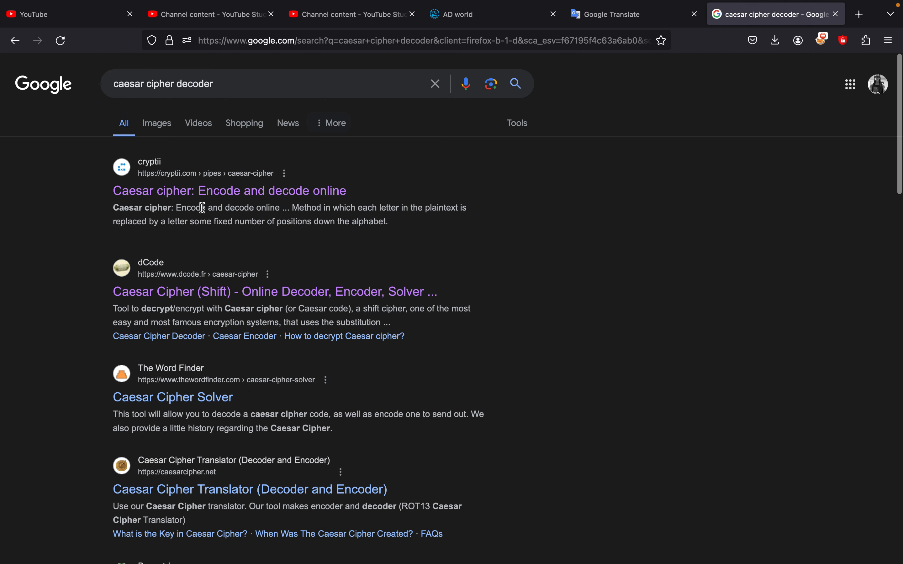
left_click(274, 292)
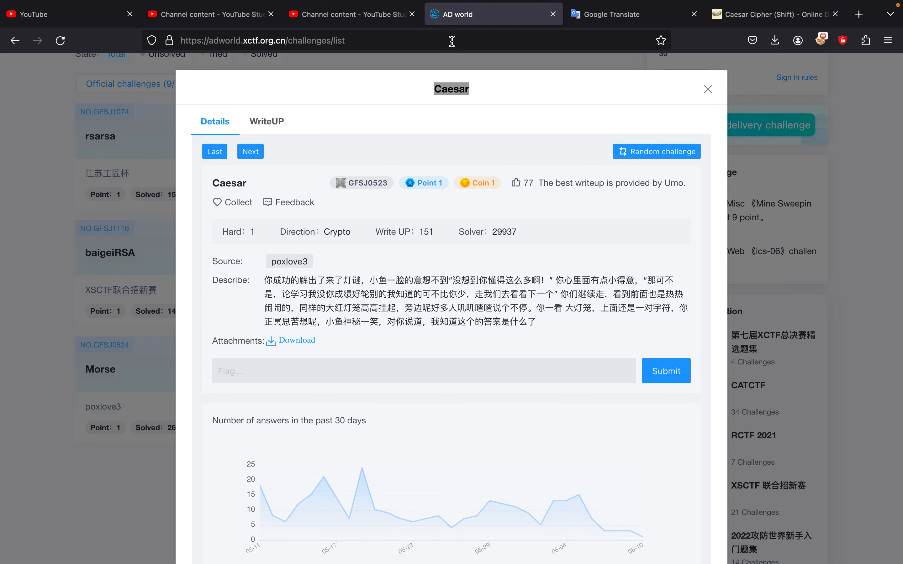
Open the downloaded attachment .txt and copy its brace-enclosed ciphertext line.
left_click(775, 40)
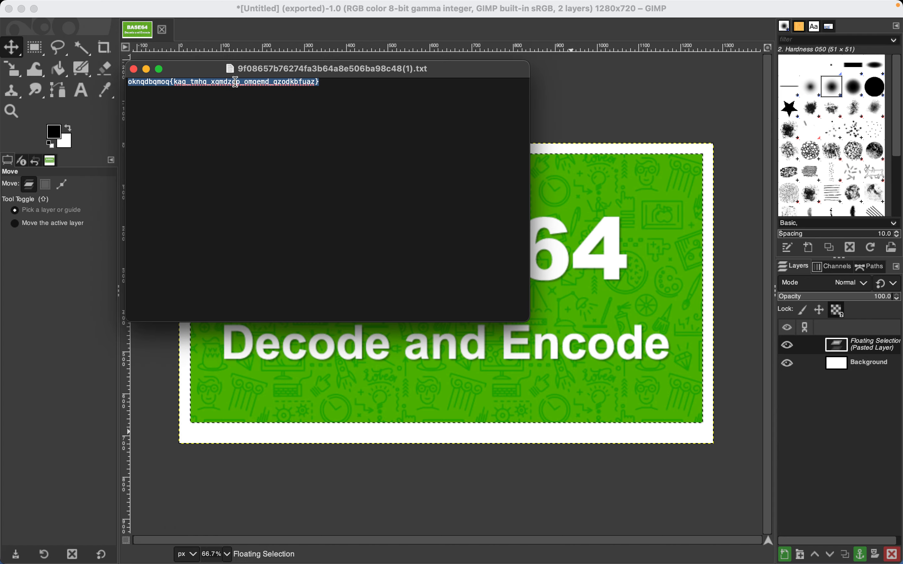
mouse_move(395, 545)
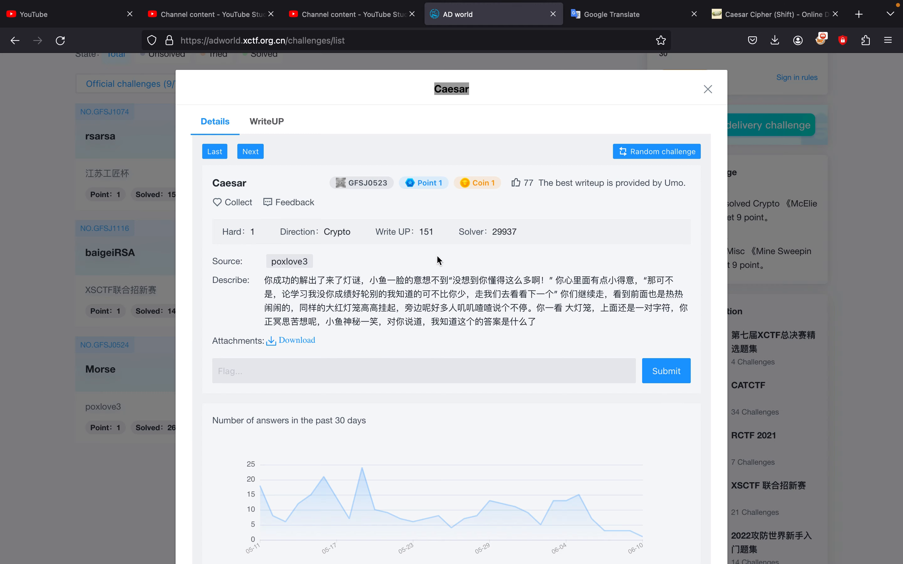
Brute-force decrypt the ciphertext in dCode, finding cyberpeace{you_have_learned_caesar_encryption} at shift 12.
left_click(774, 14)
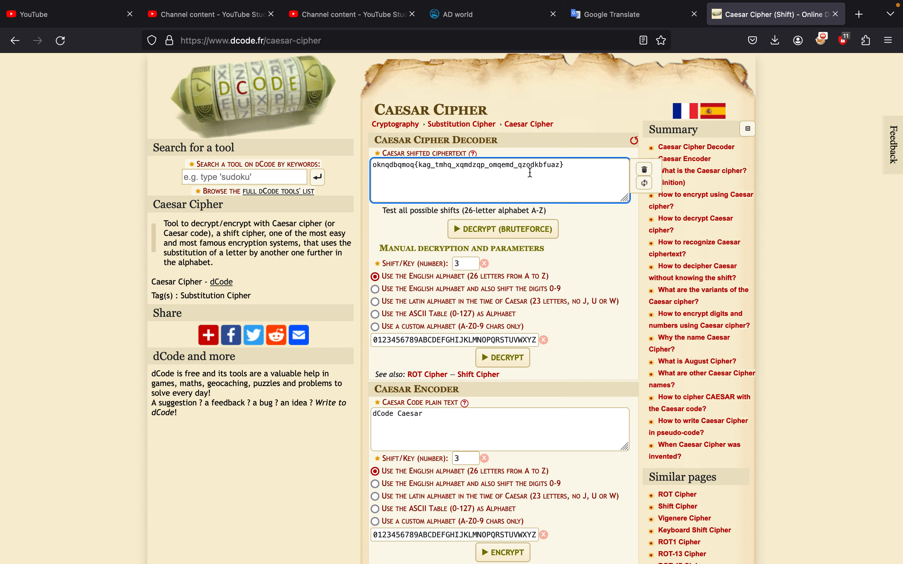
mouse_move(408, 179)
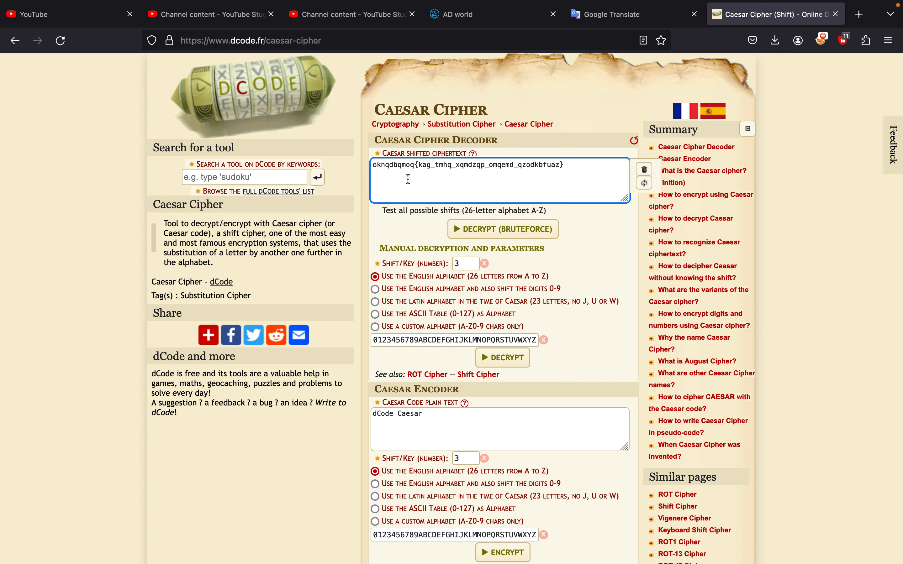
left_click_drag(418, 165, 555, 165)
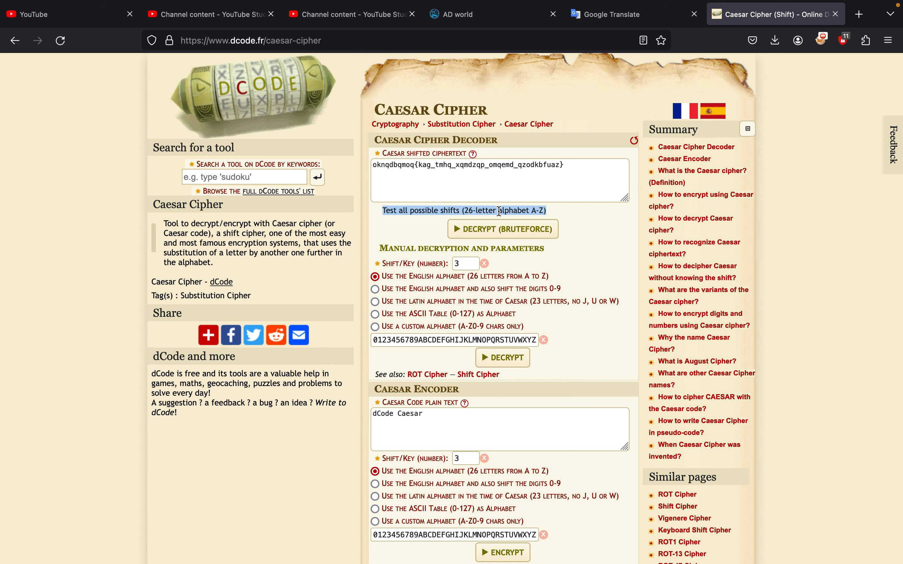
left_click(502, 229)
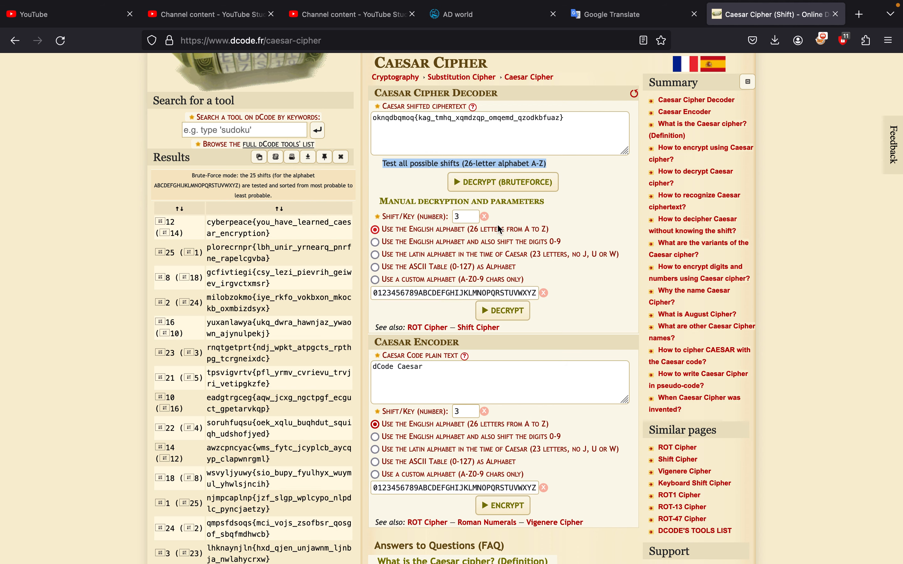
scroll("down", 3)
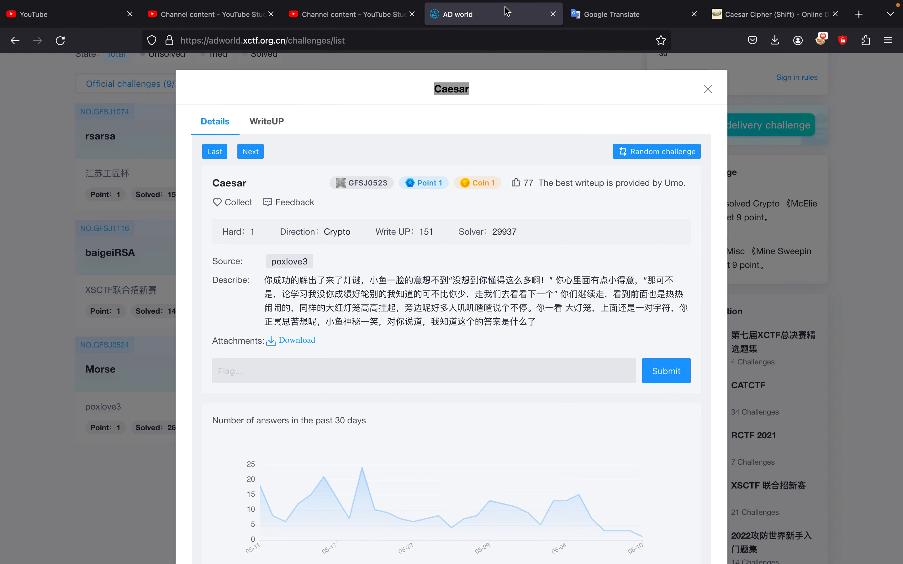
Submit cyberpeace{you_have_learned_caesar_encryption} as the flag and get the correct-answer confirmation.
type("cyberpeace{you_have_learned_caesar_encryption}")
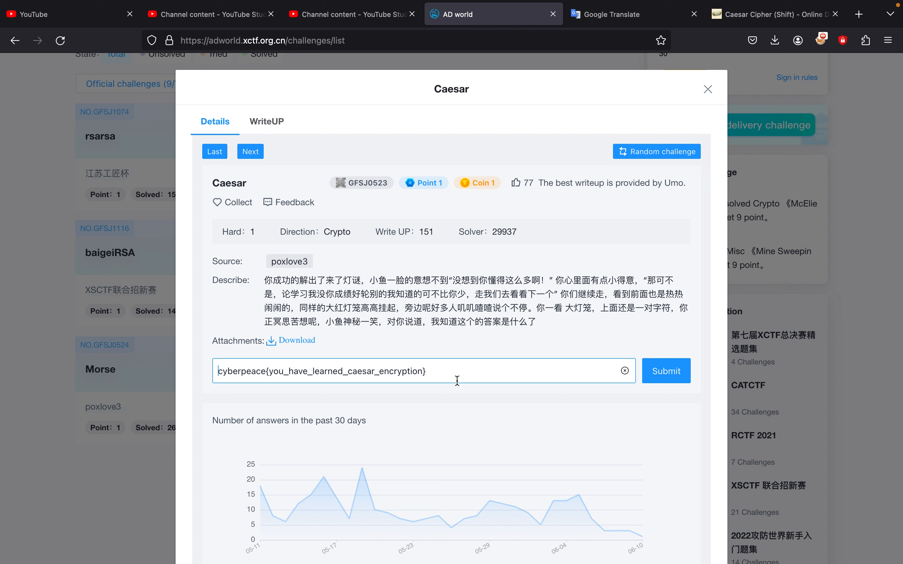
left_click(665, 371)
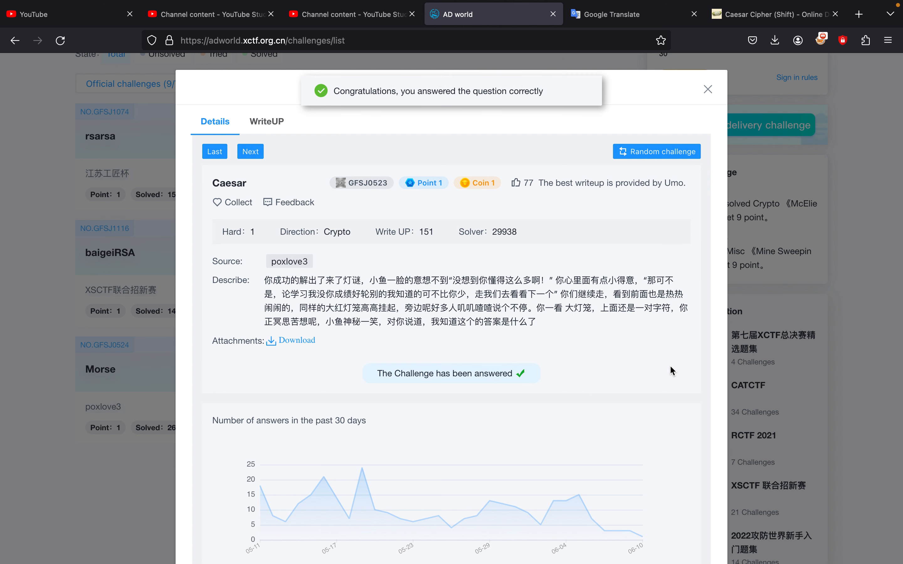